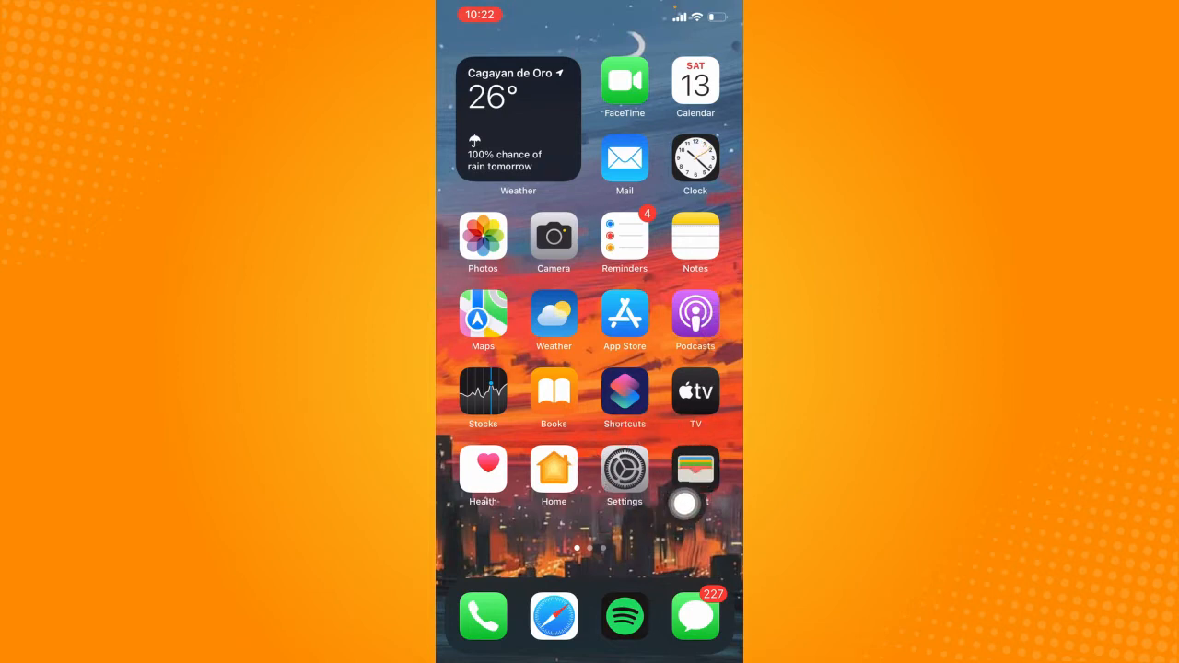
Launch Settings from the home screen and scroll down its main list.
left_click(623, 476)
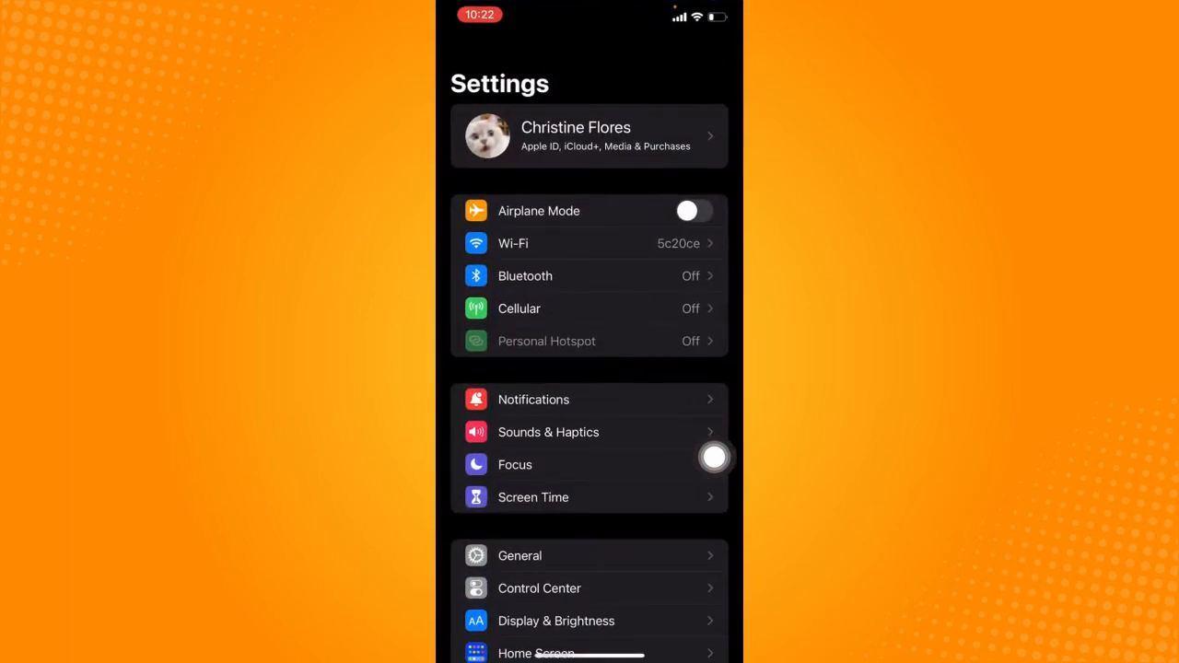
scroll("down", 3)
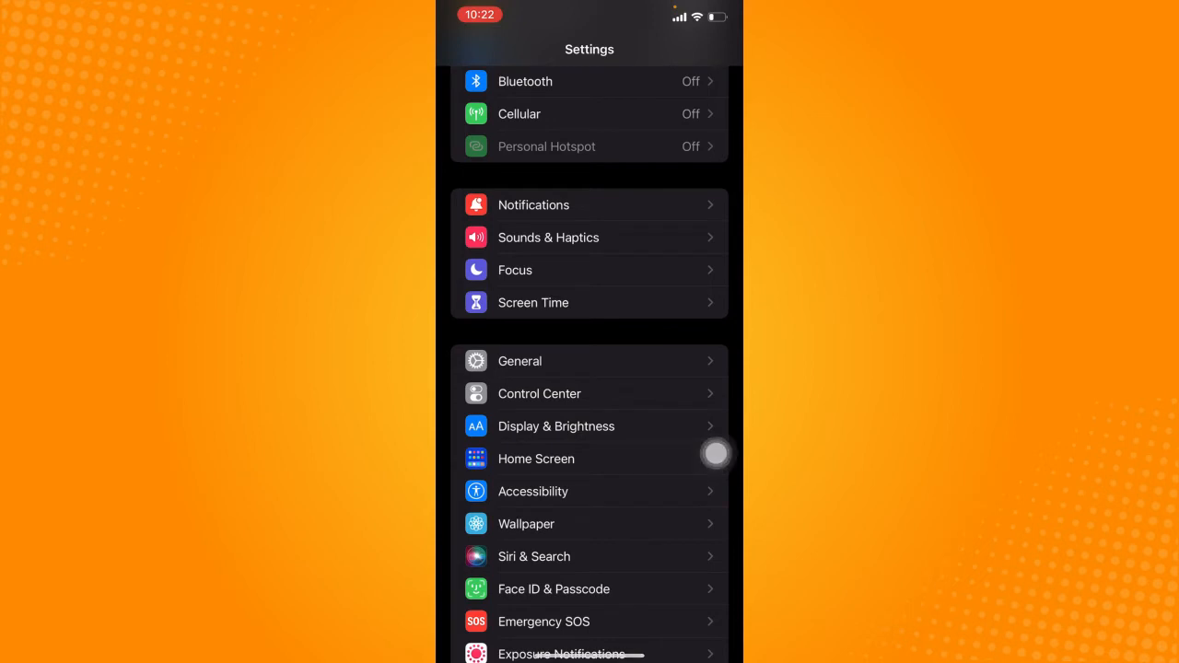
mouse_move(471, 375)
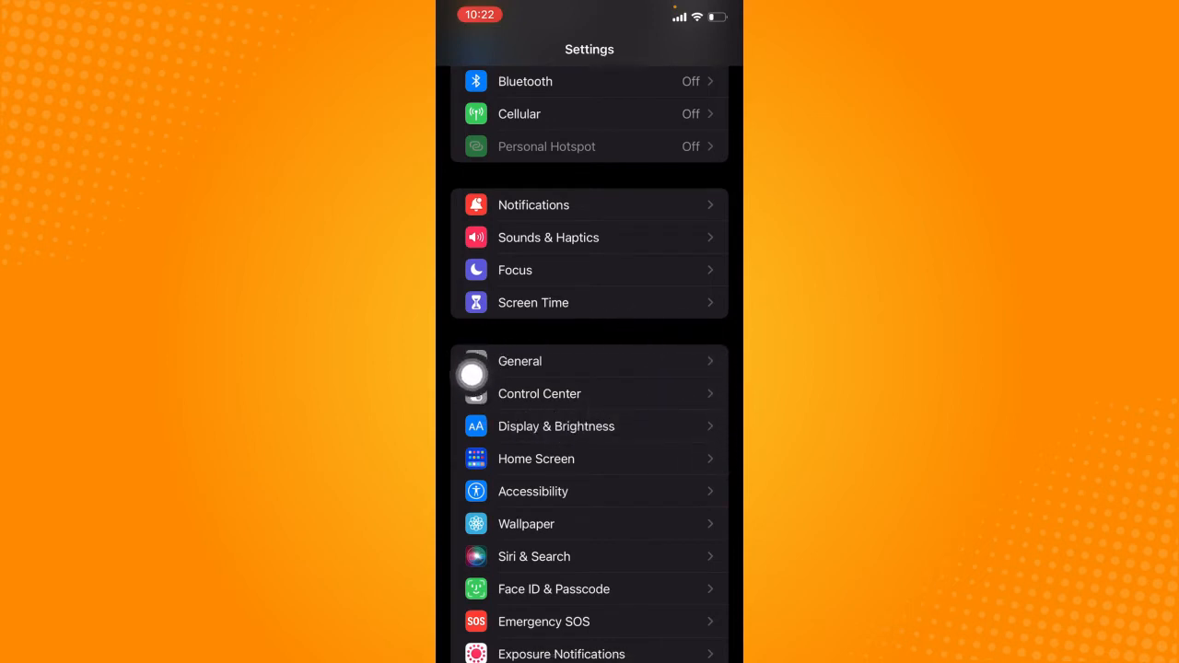
left_click(520, 361)
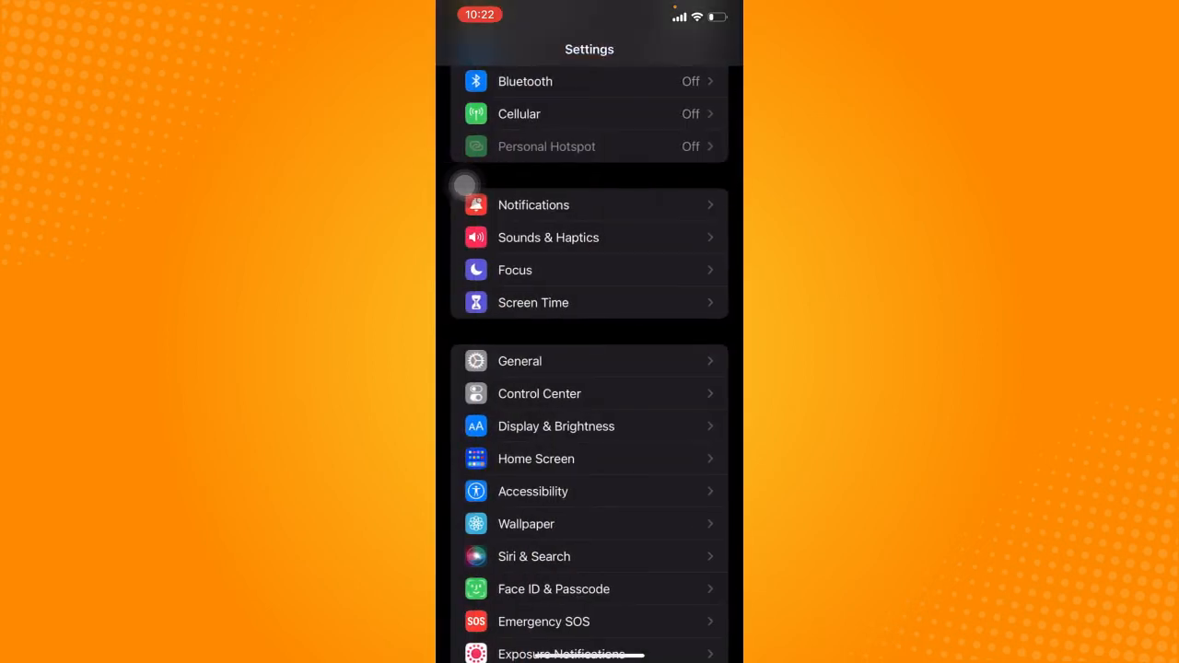
Reach the Announce Calls options under Phone, currently set to Always.
scroll("down", 3)
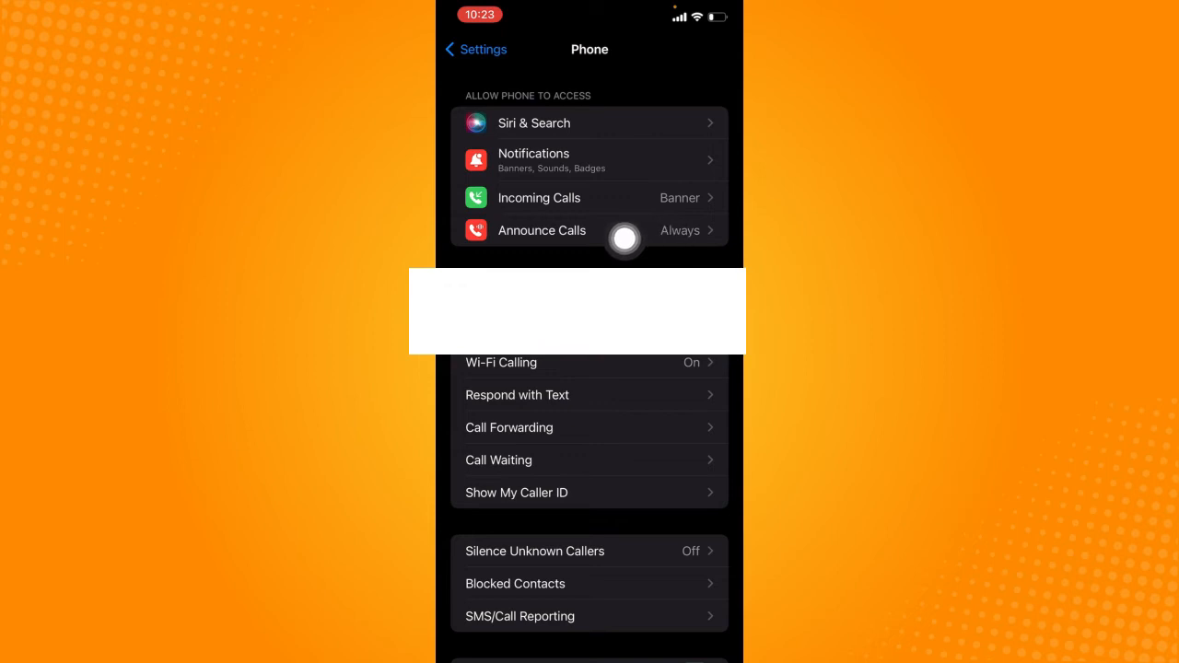
mouse_move(490, 265)
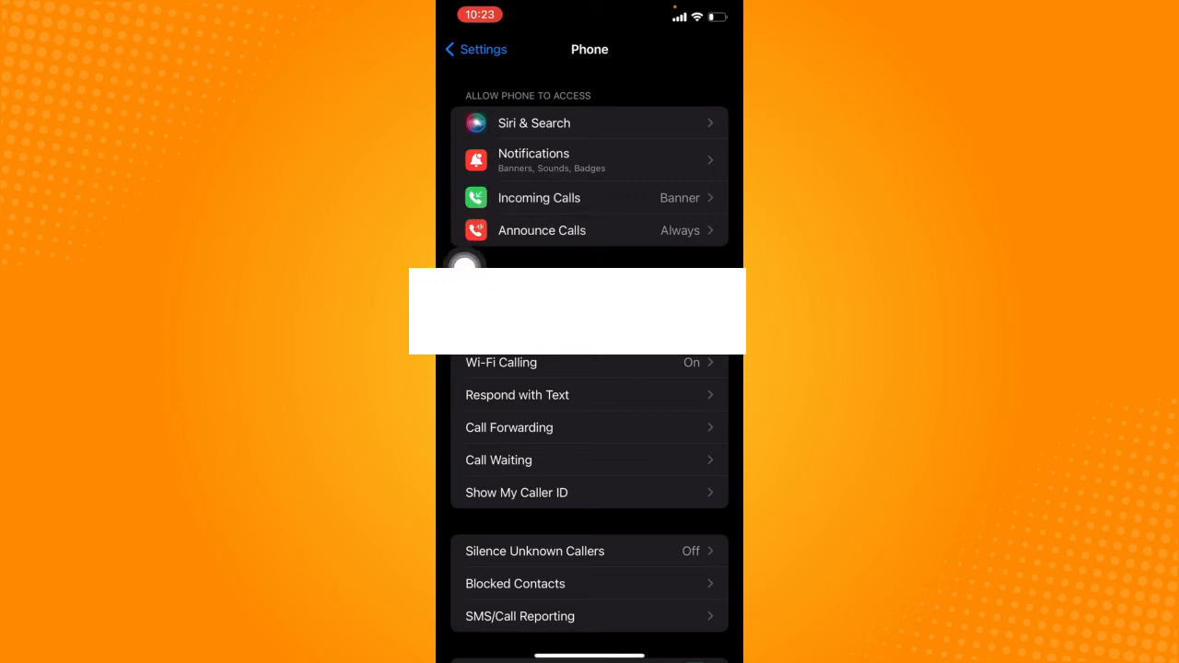
left_click(589, 230)
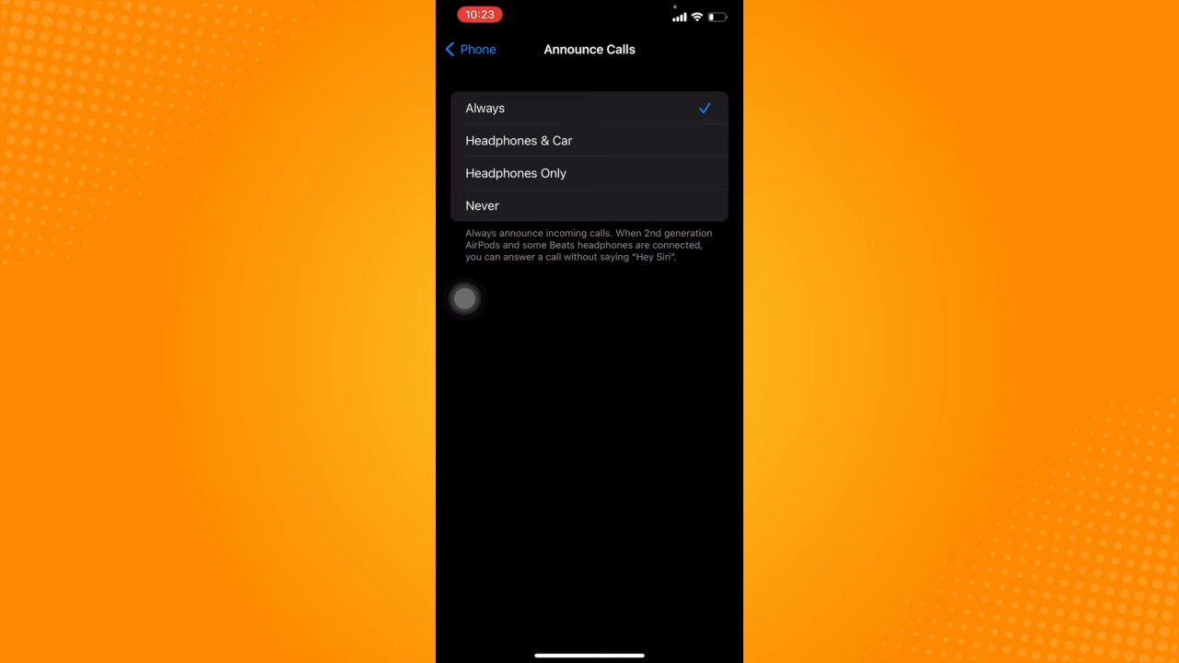
mouse_move(464, 264)
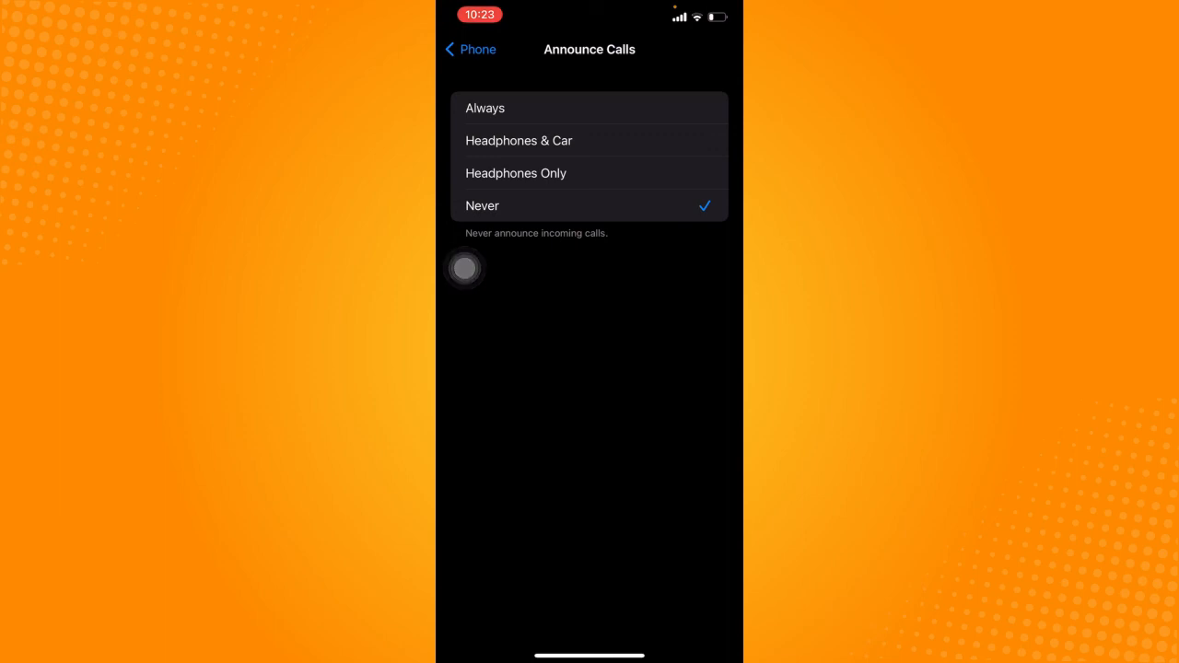
With Announce Calls now Never, return to the Phone settings page.
left_click(469, 48)
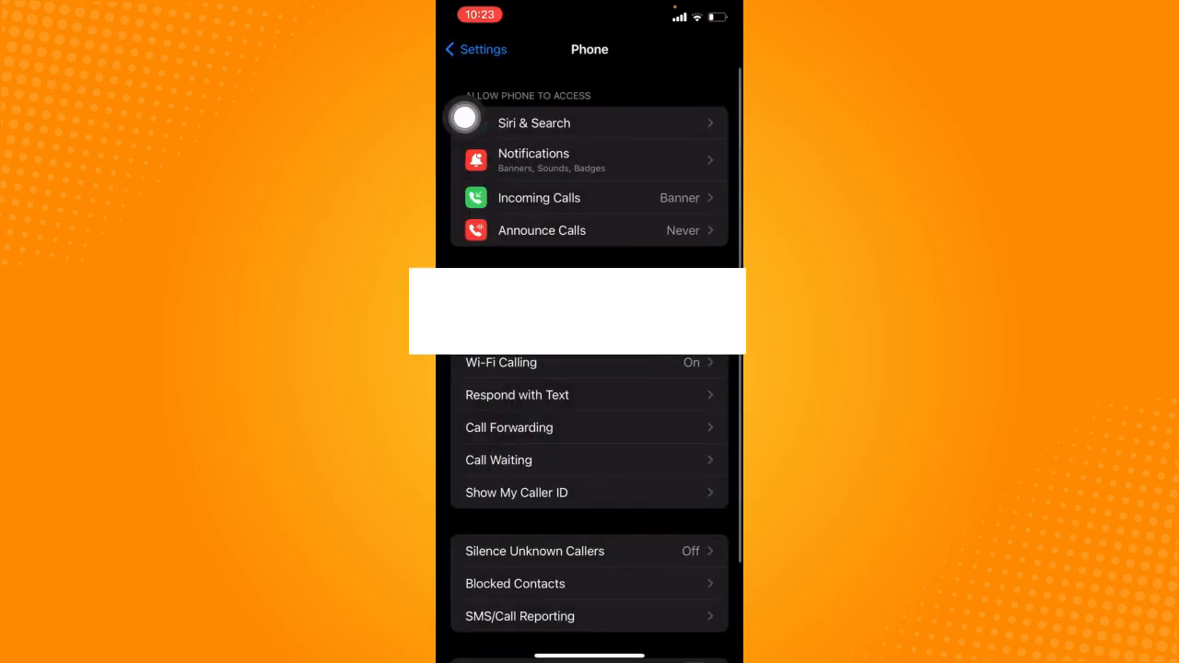